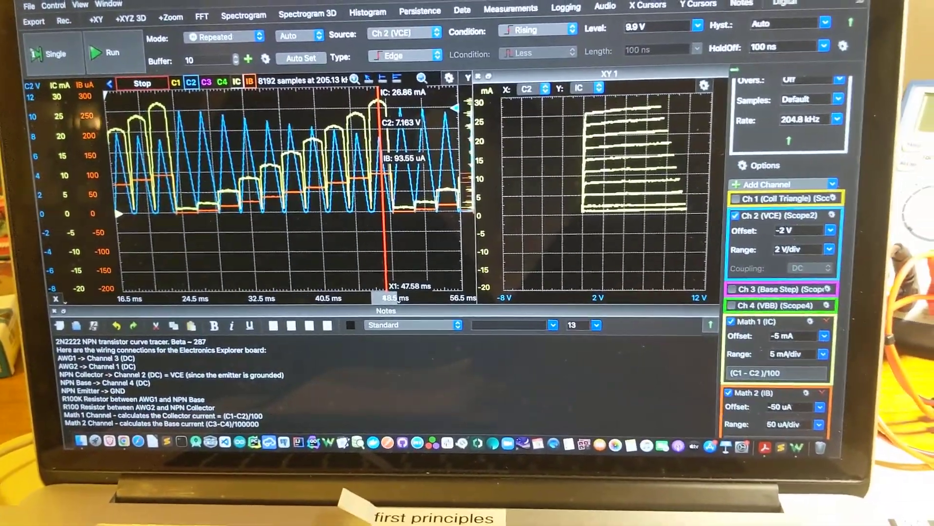
{"action": "left_click", "coordinate": [486, 12]}
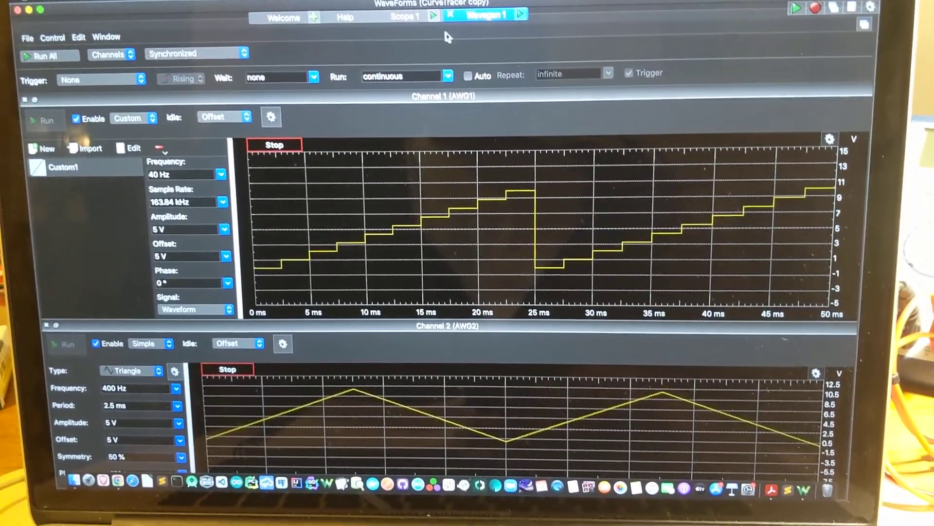
{"action": "left_click", "coordinate": [406, 16]}
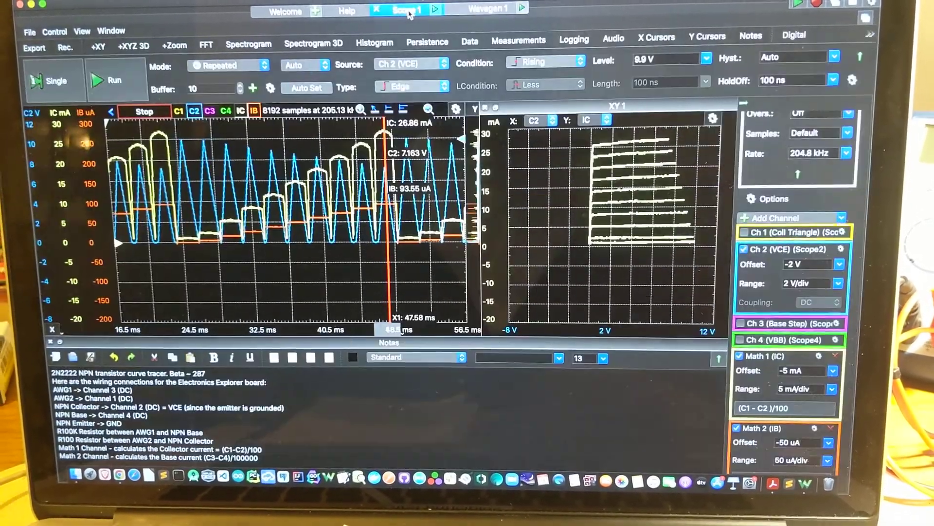